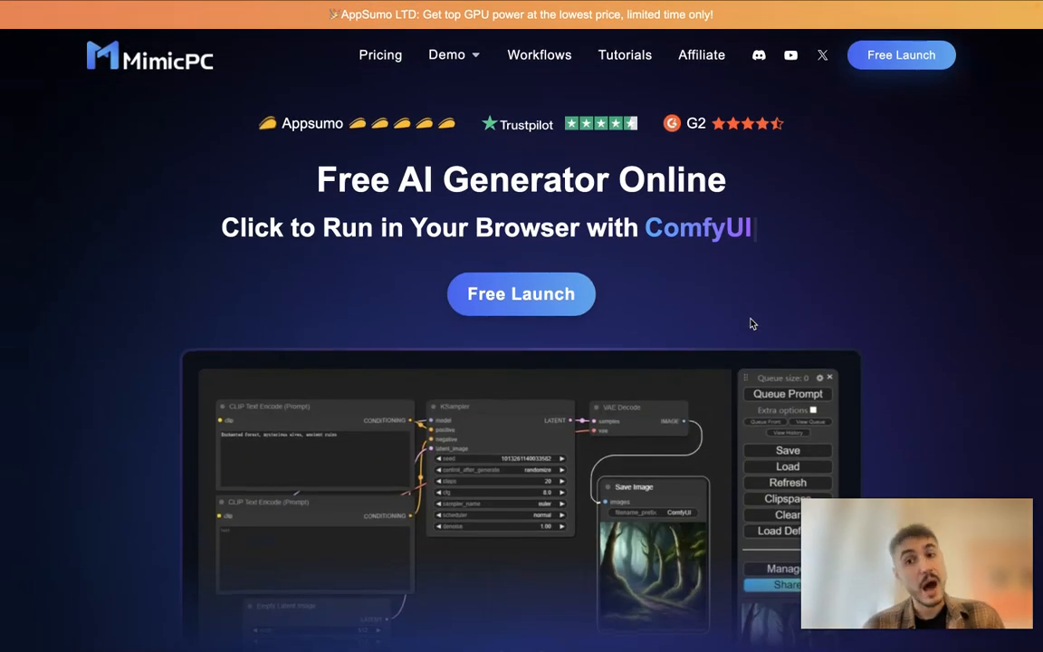
Scroll the homepage past the hero banner to the Why Choose Us feature cards.
scroll("down", 3)
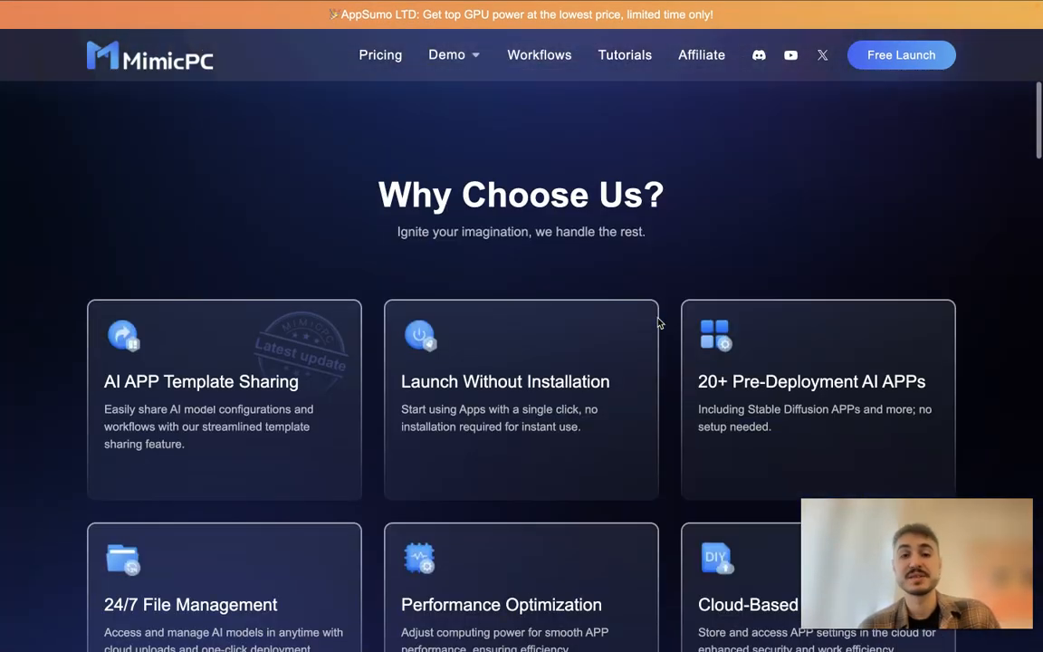
scroll("down", 3)
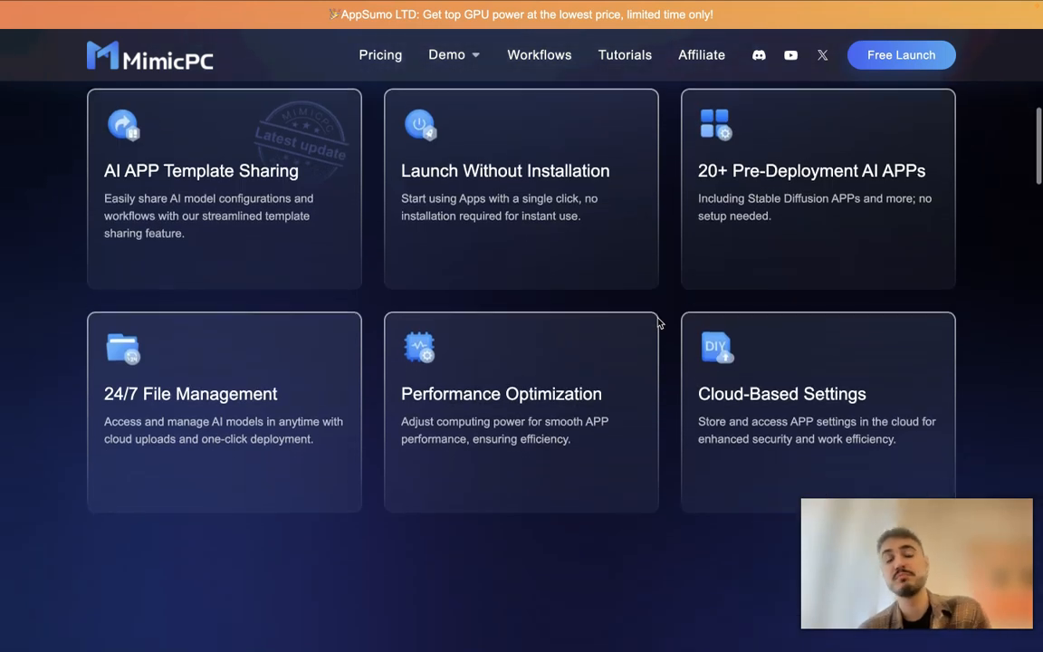
scroll("down", 3)
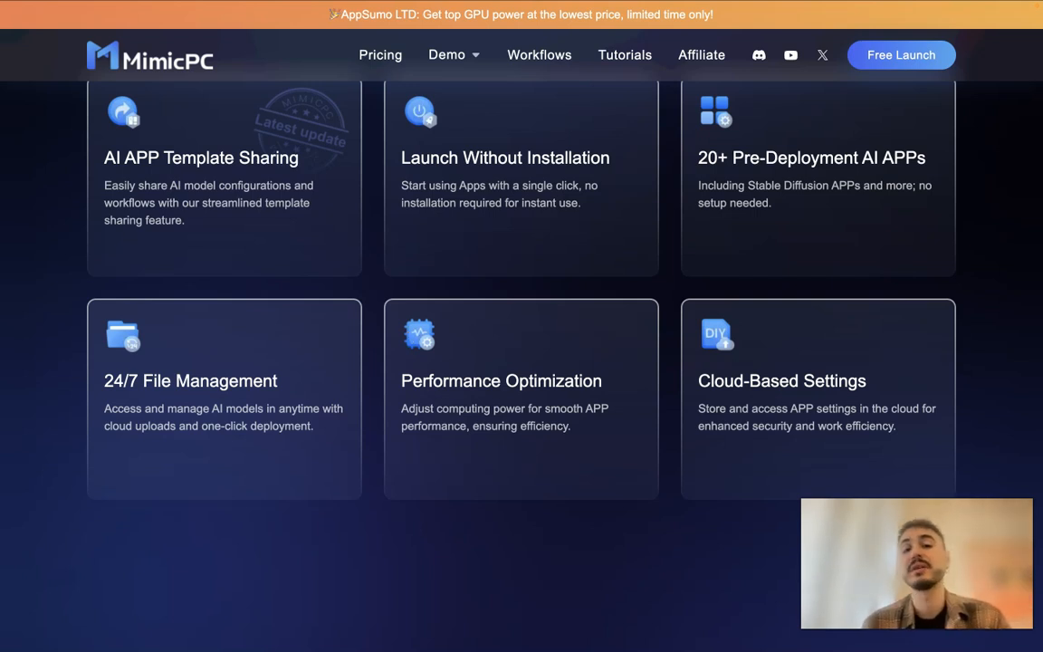
mouse_move(405, 286)
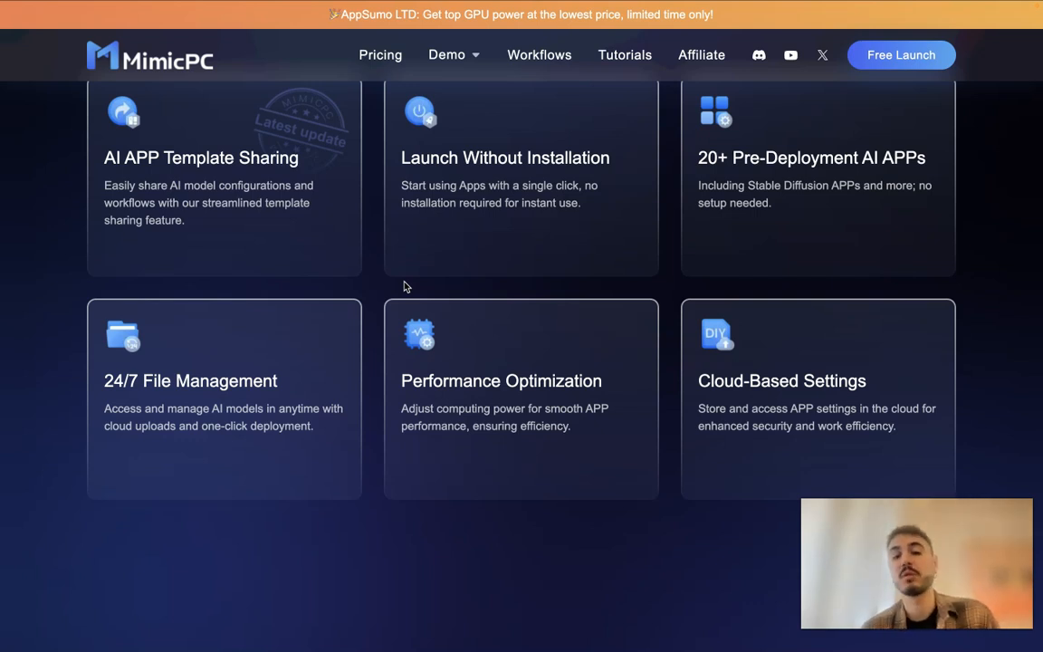
Scroll past the 'Ignite Your Imagination in 3 Steps' guide to Discover Top AI APPs.
scroll("down", 3)
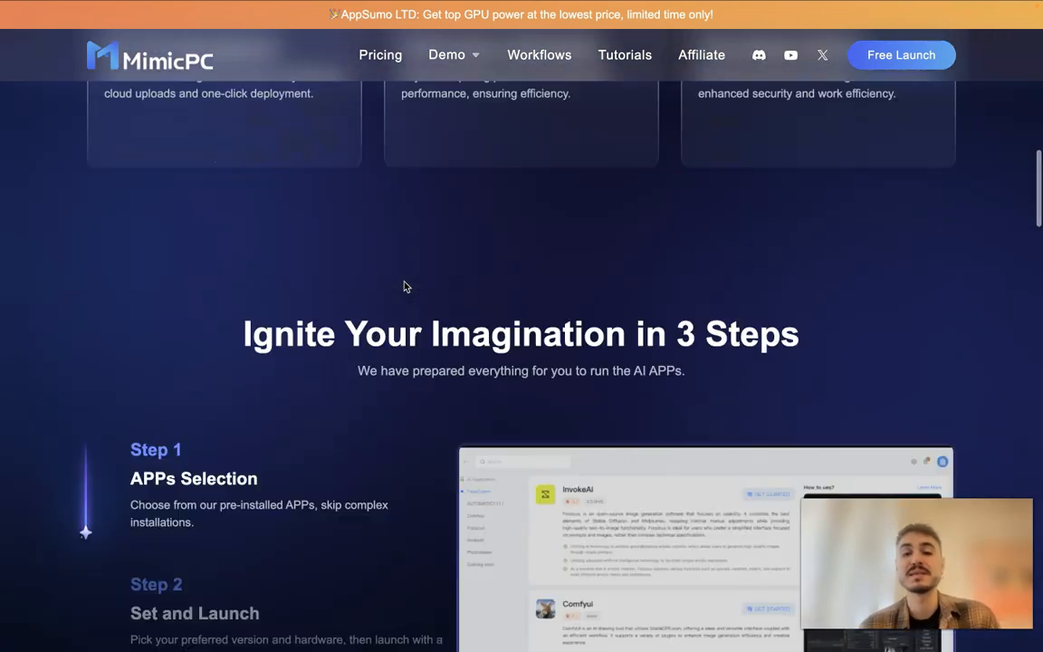
scroll("down", 3)
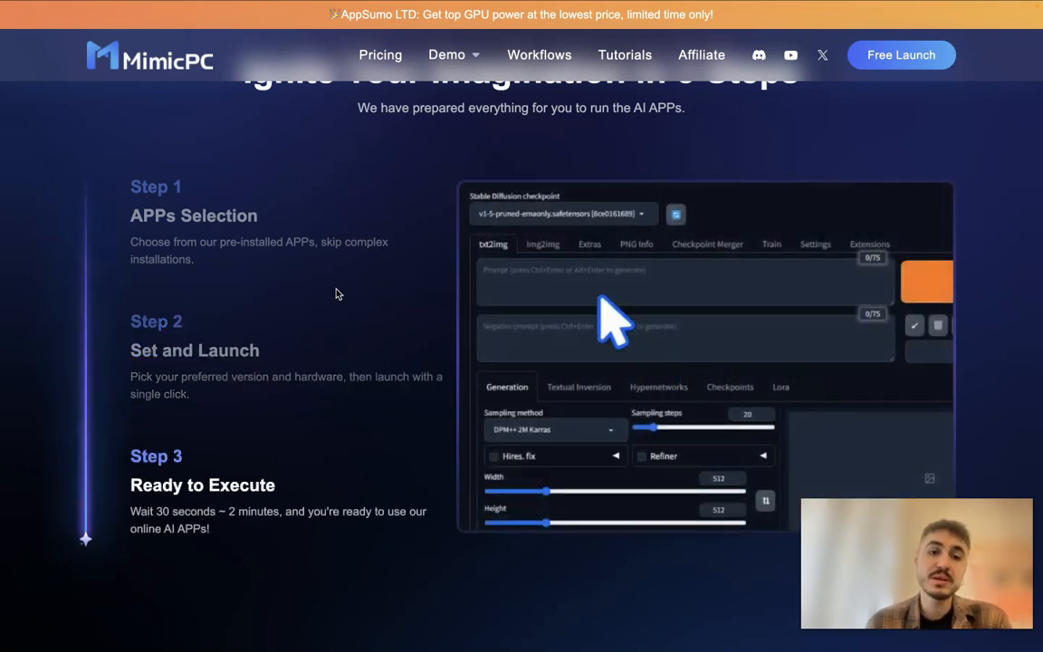
scroll("down", 3)
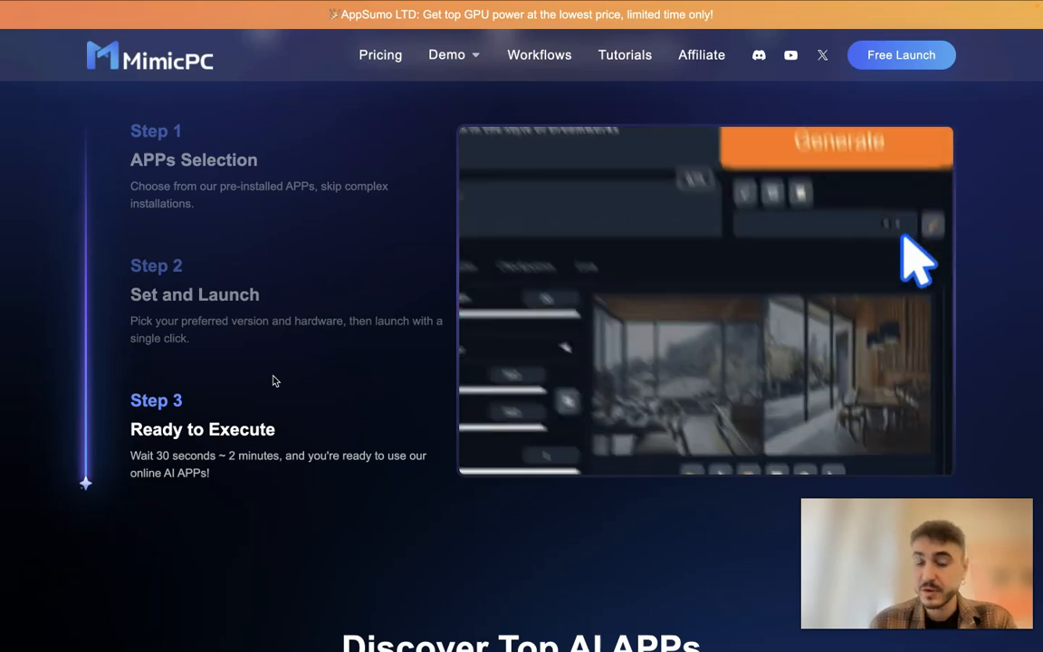
scroll("down", 3)
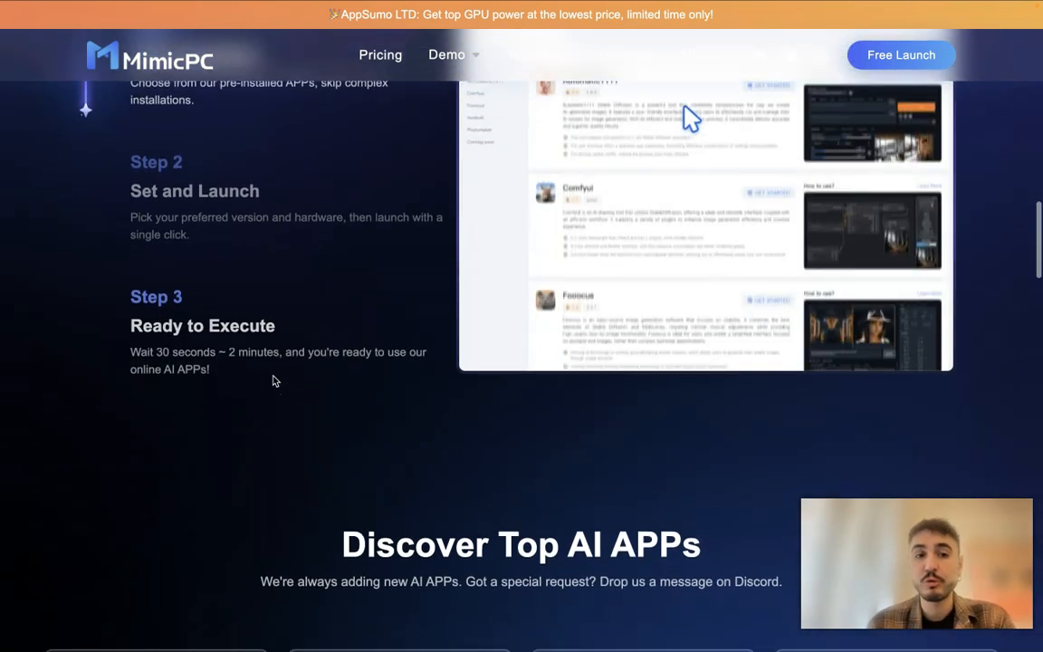
scroll("down", 3)
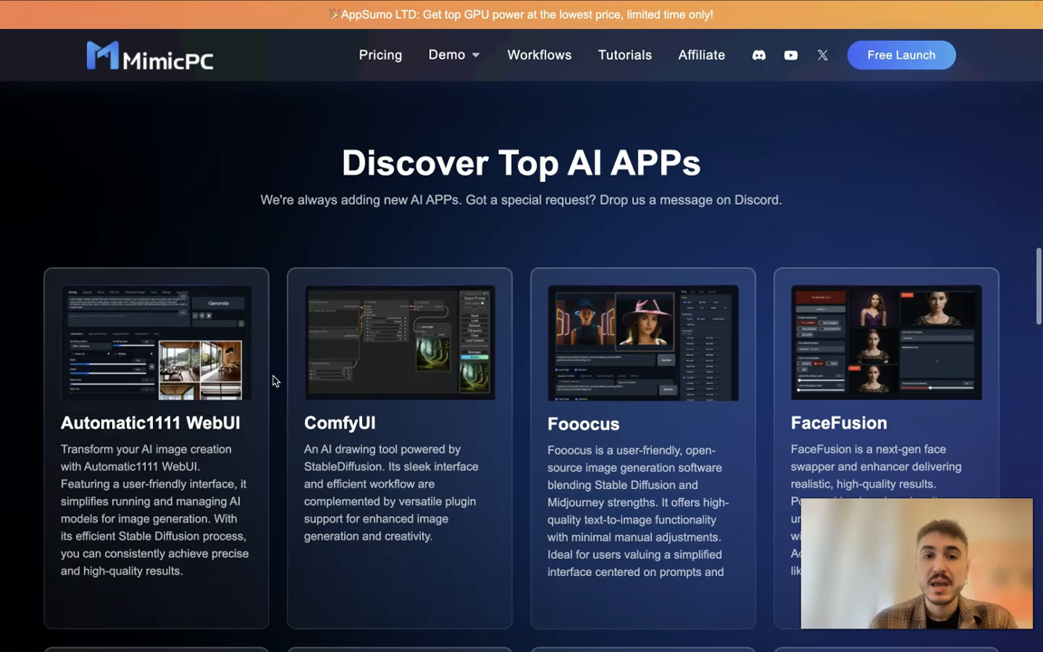
Scroll through the app catalogue (Automatic1111, ComfyUI, Fooocus, FaceFusion, RVC) and Fantastic User Ideas.
scroll("down", 3)
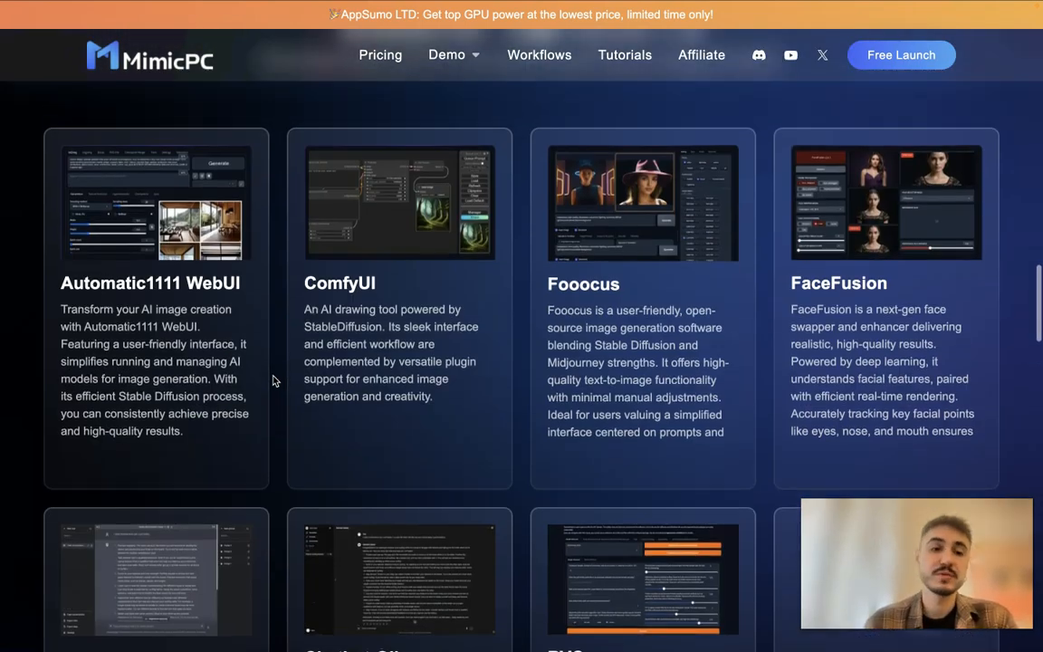
scroll("down", 3)
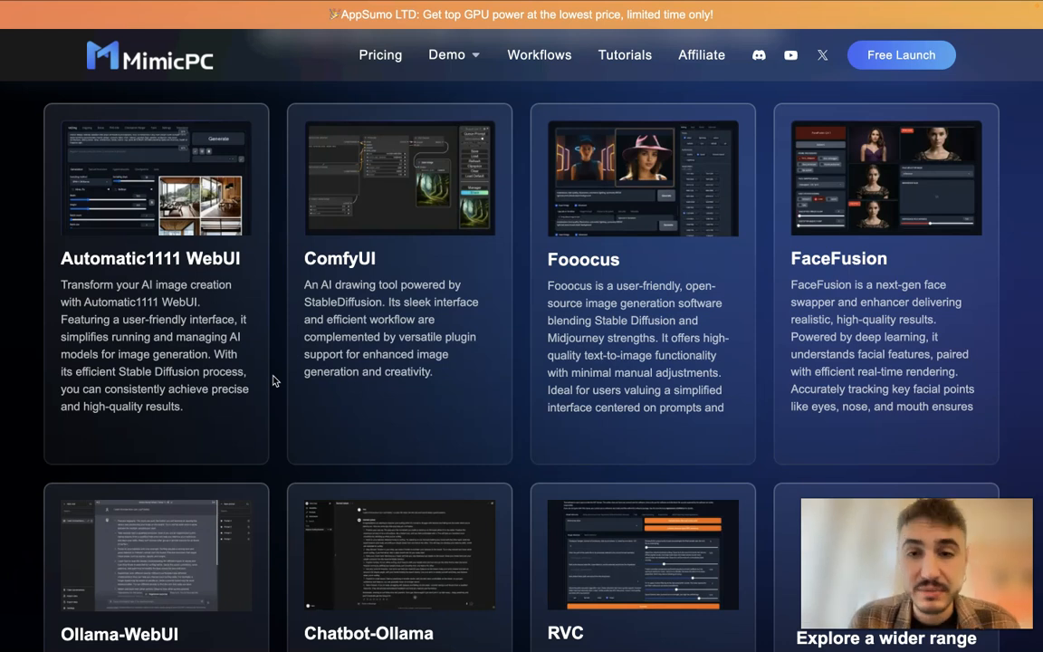
scroll("down", 3)
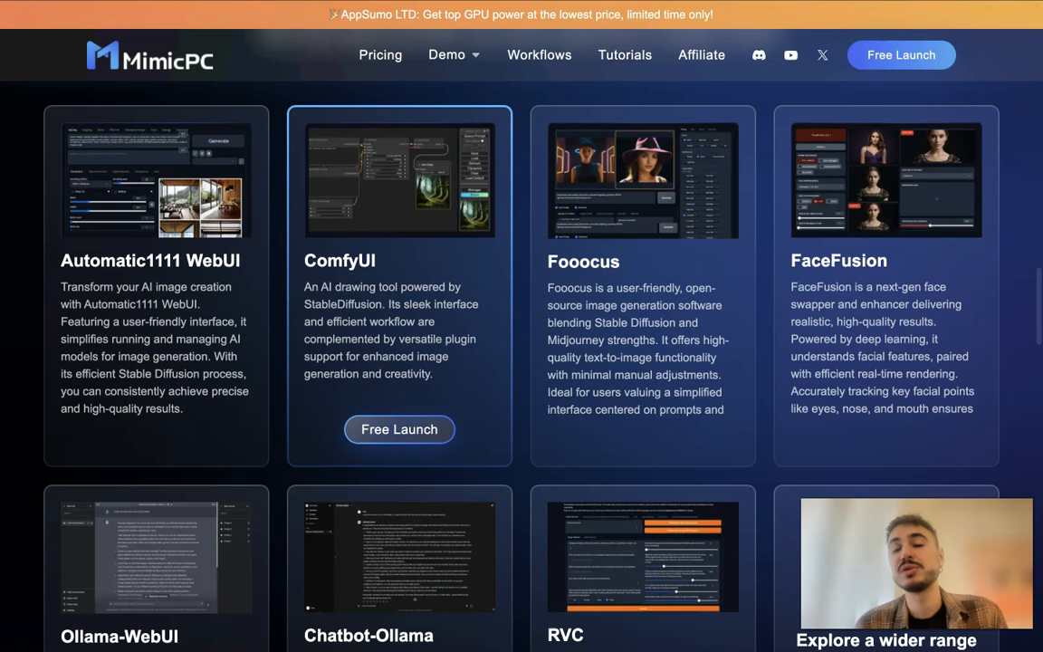
scroll("down", 3)
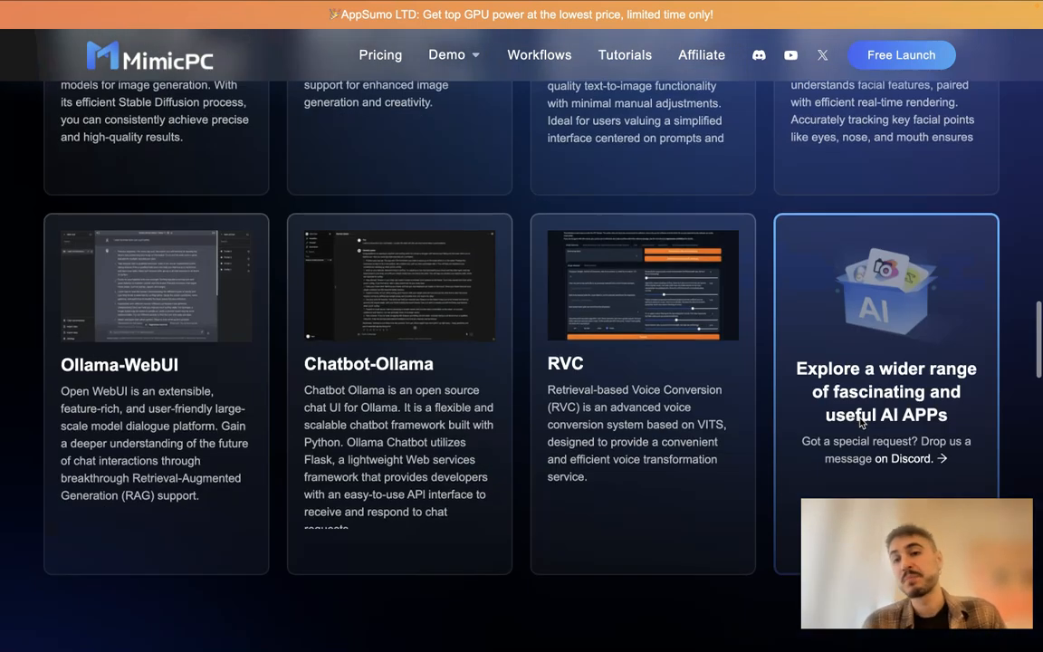
scroll("down", 3)
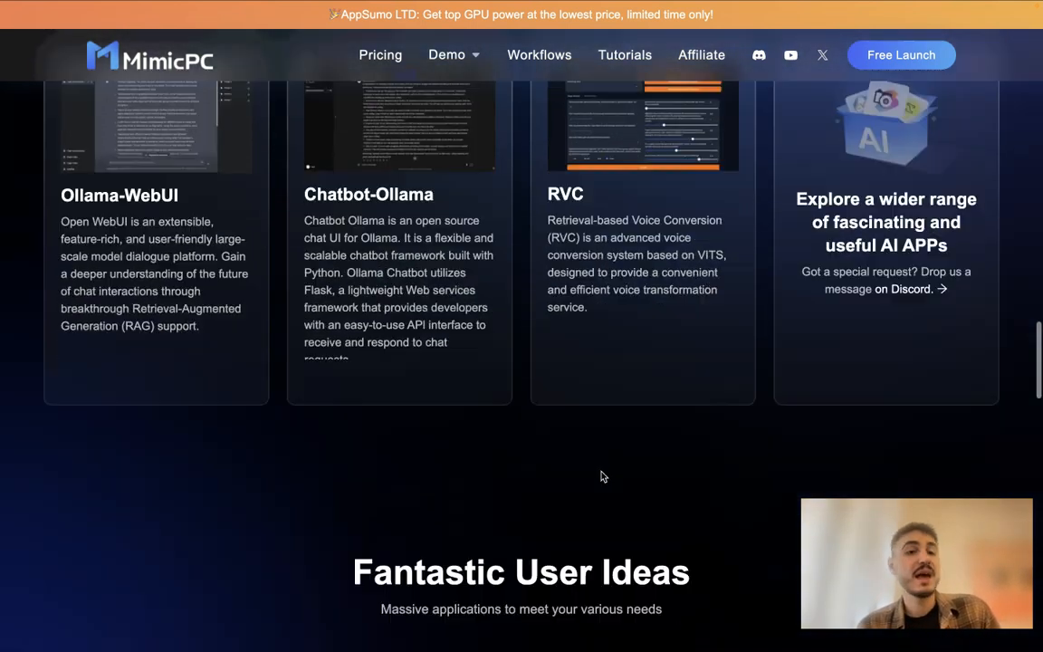
scroll("down", 3)
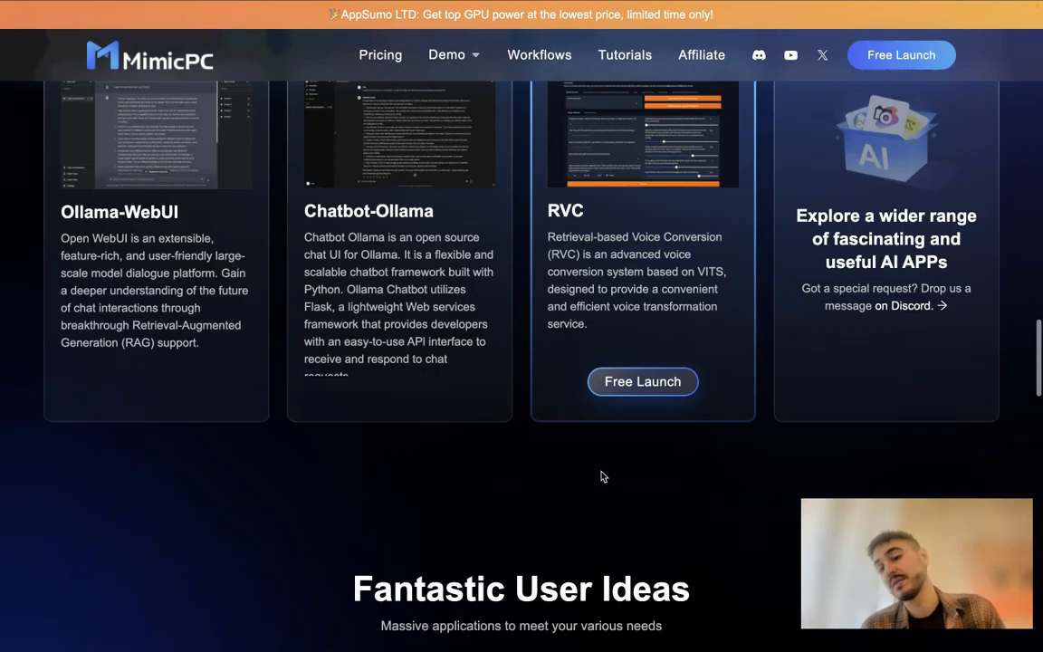
scroll("down", 3)
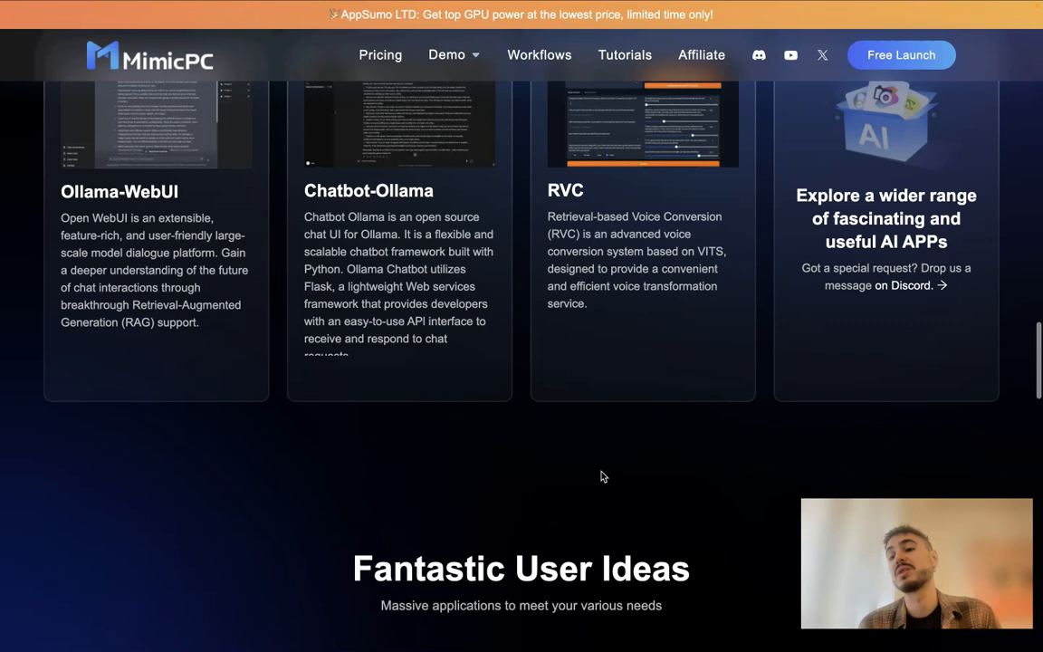
scroll("down", 3)
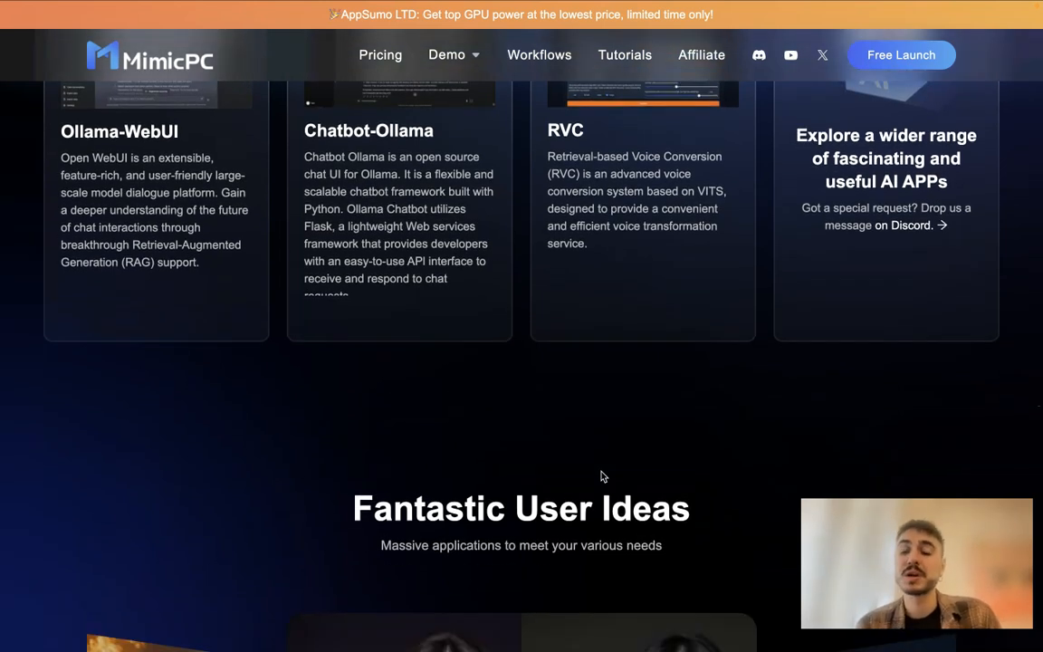
Jump to the Pricing plans from the top navigation.
left_click(380, 54)
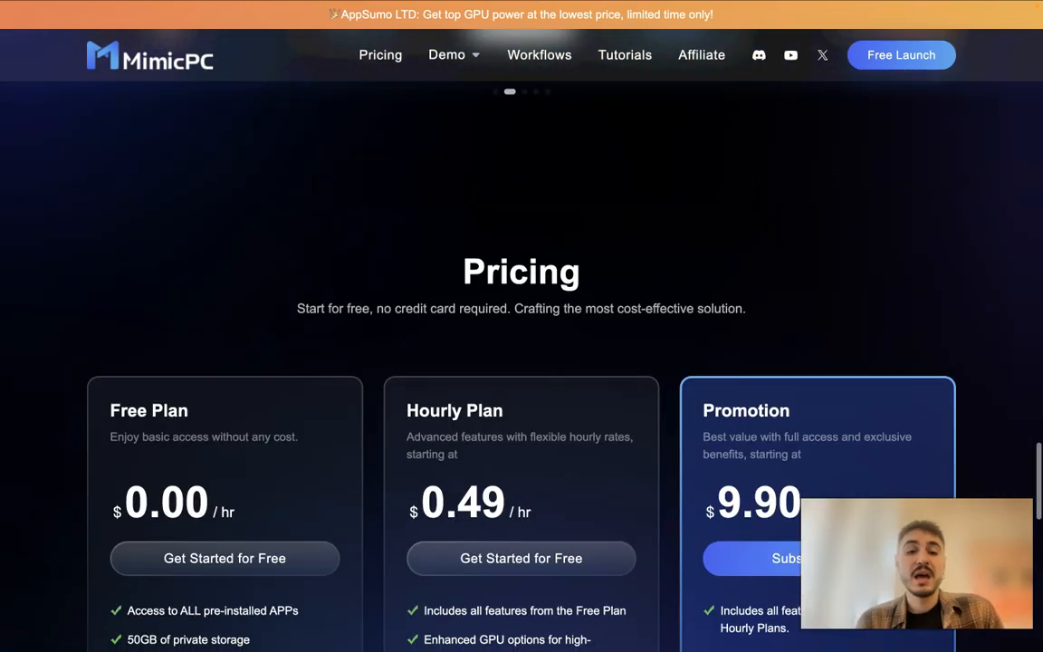
Scroll to review the Free $0.00/hr, Hourly $0.49/hr and Promotion $9.90/month plans.
scroll("down", 3)
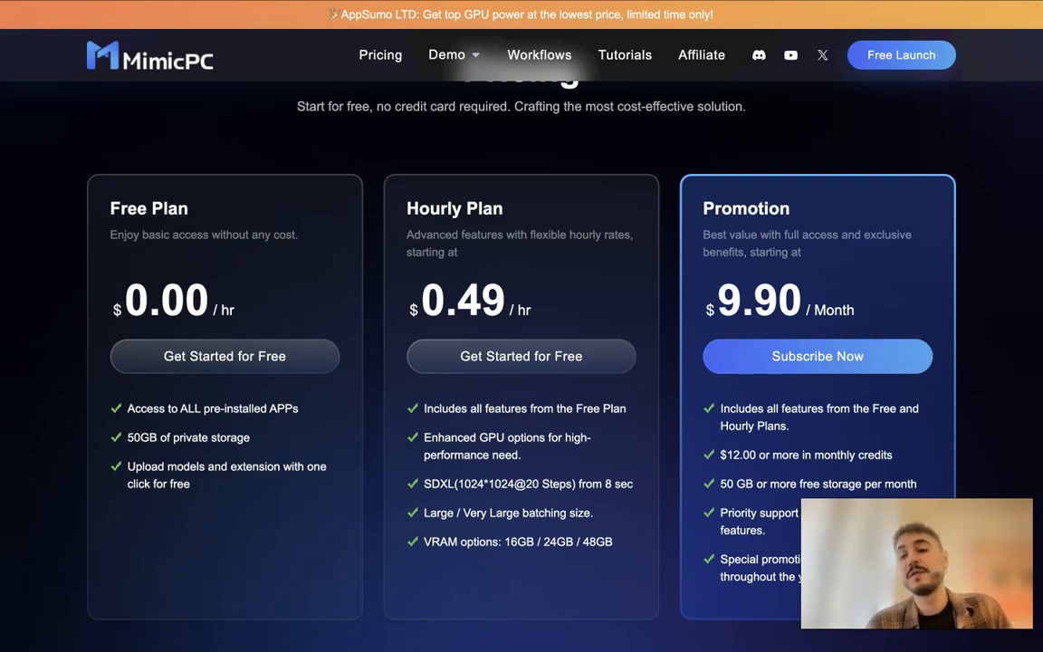
mouse_move(1008, 321)
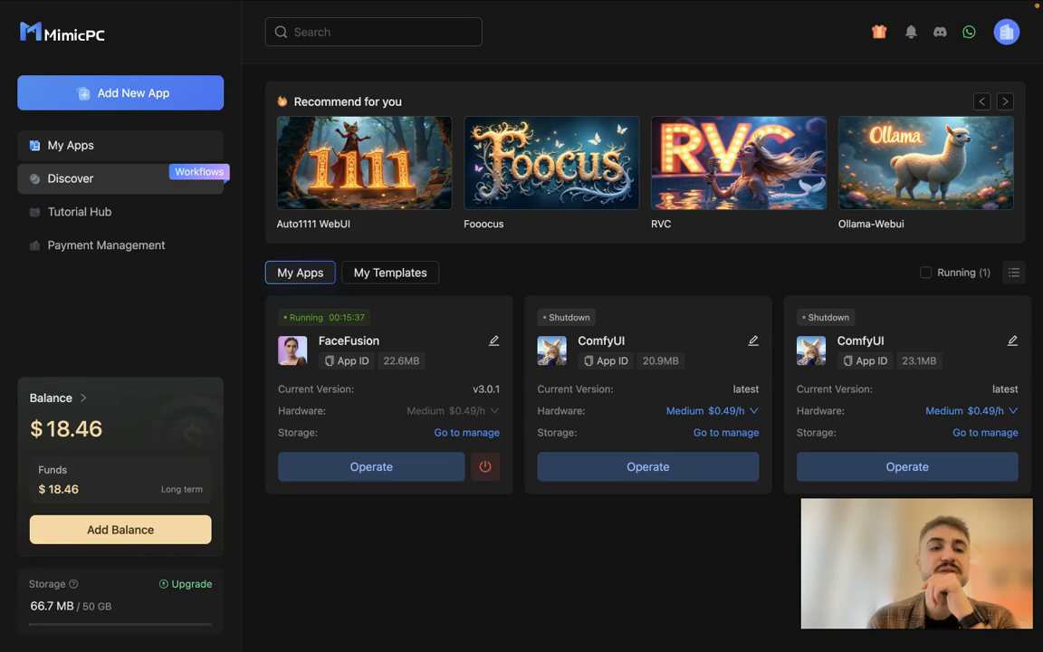
Browse the Discover workflows gallery, then reach the app list with FaceFusion running.
left_click(69, 179)
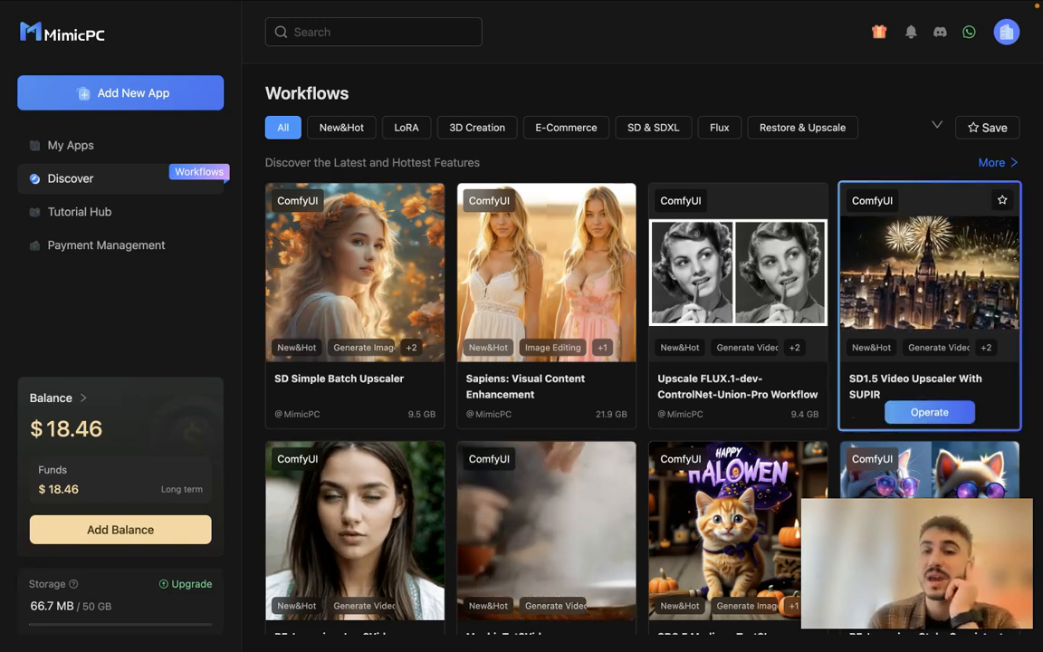
scroll("down", 3)
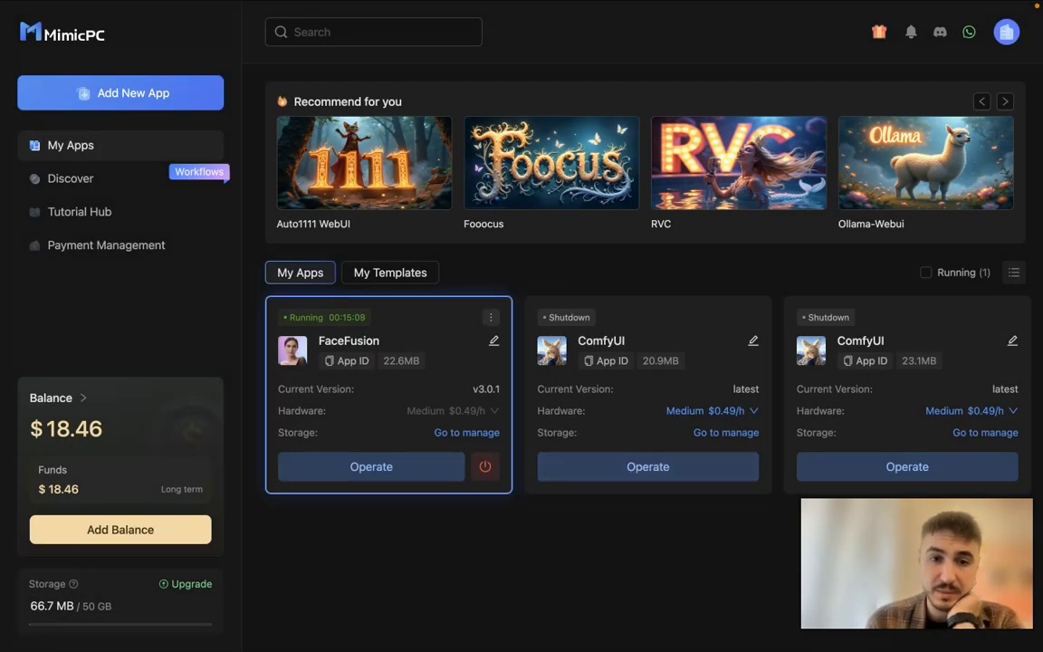
Review FaceFusion and ComfyUI billing history, then launch the running FaceFusion app via Operate.
left_click(491, 316)
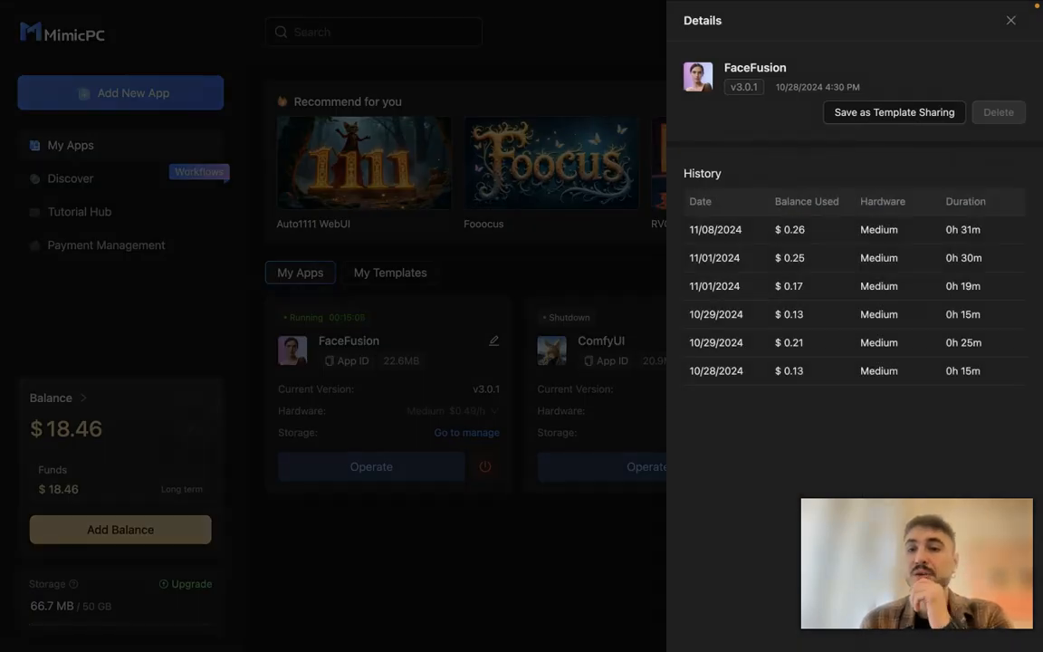
left_click(578, 340)
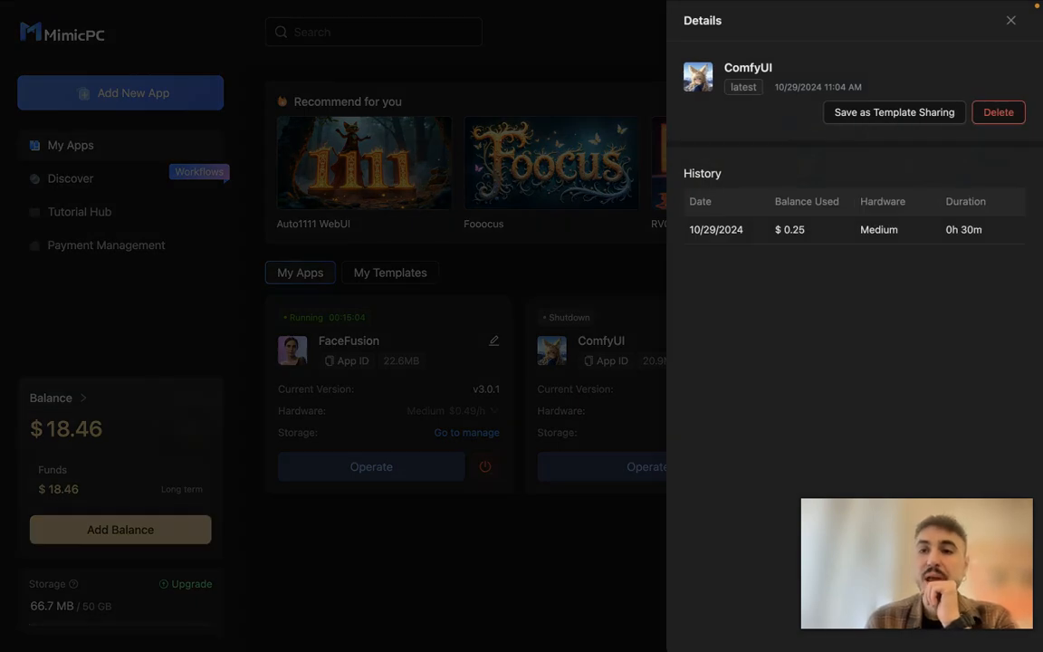
left_click(1006, 20)
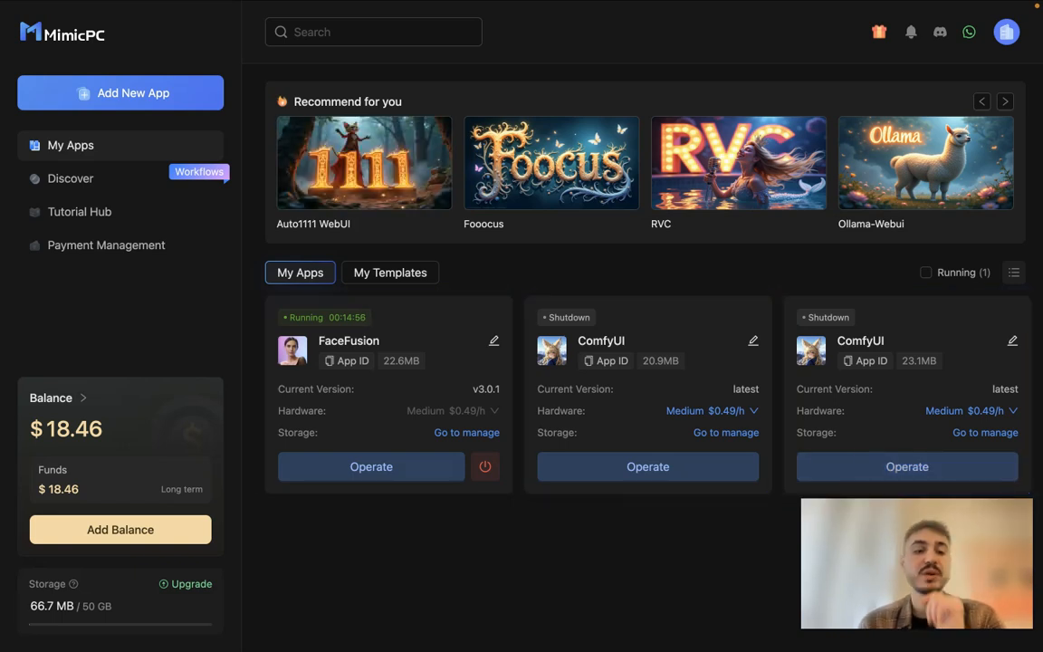
left_click(369, 467)
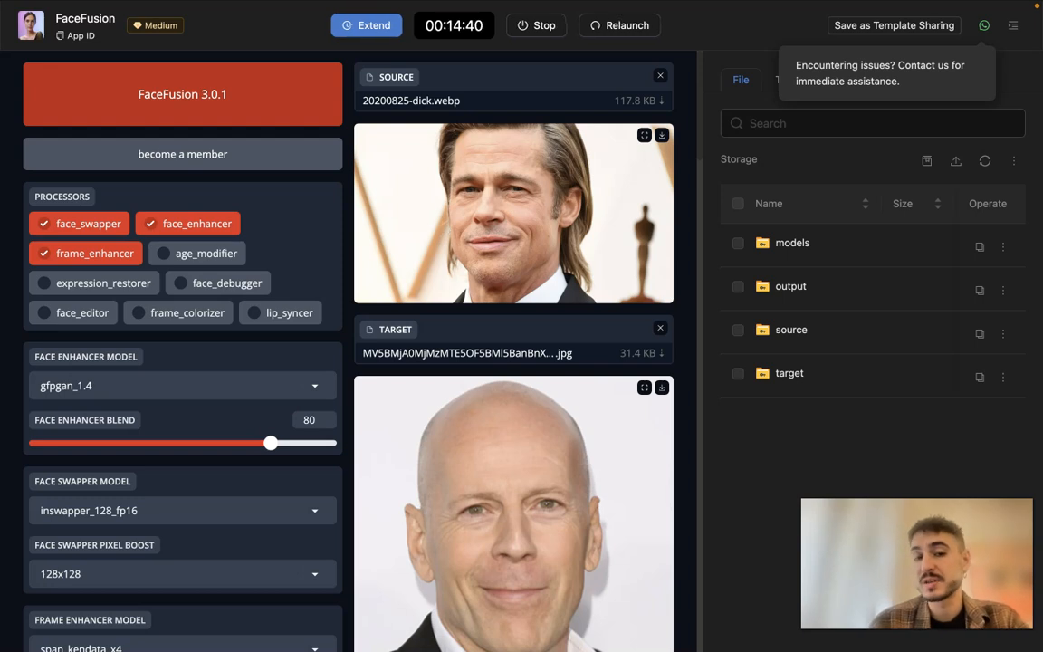
scroll("down", 3)
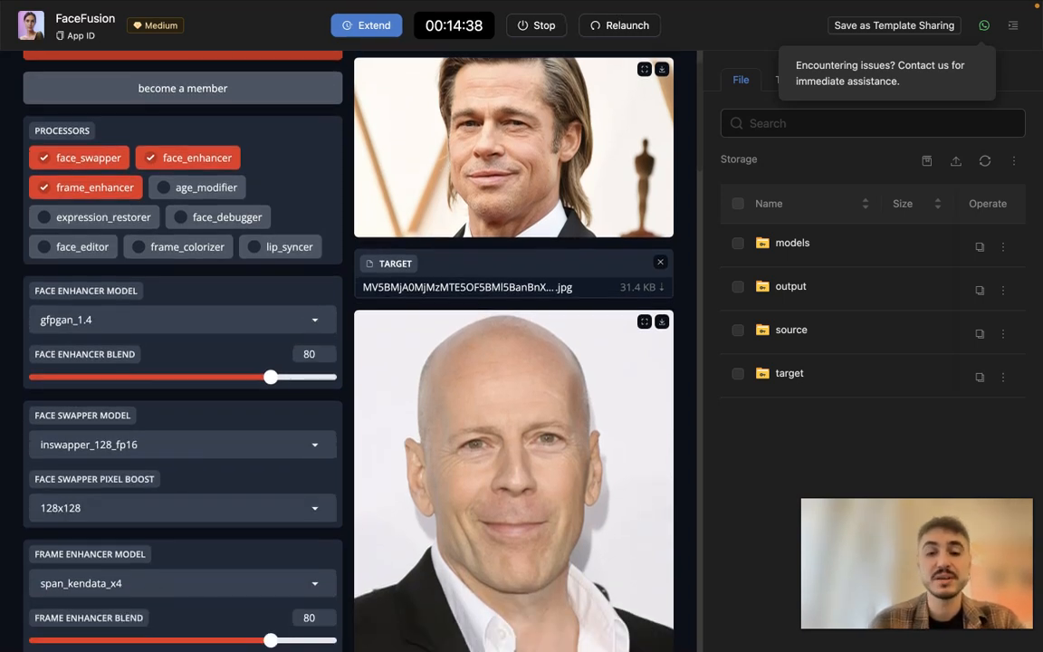
scroll("down", 3)
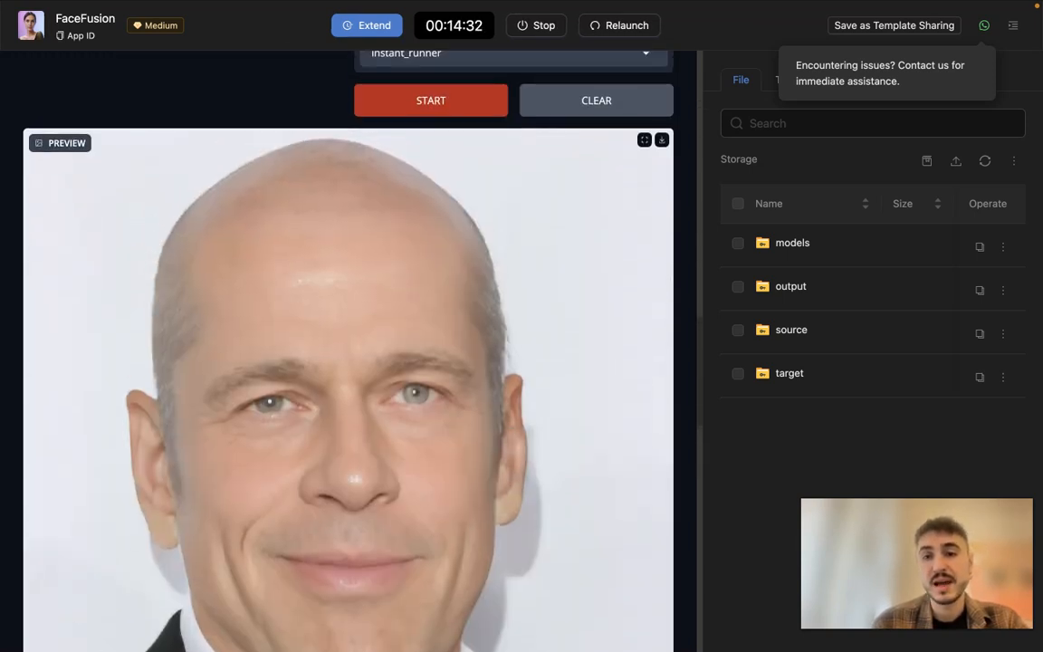
left_click(644, 140)
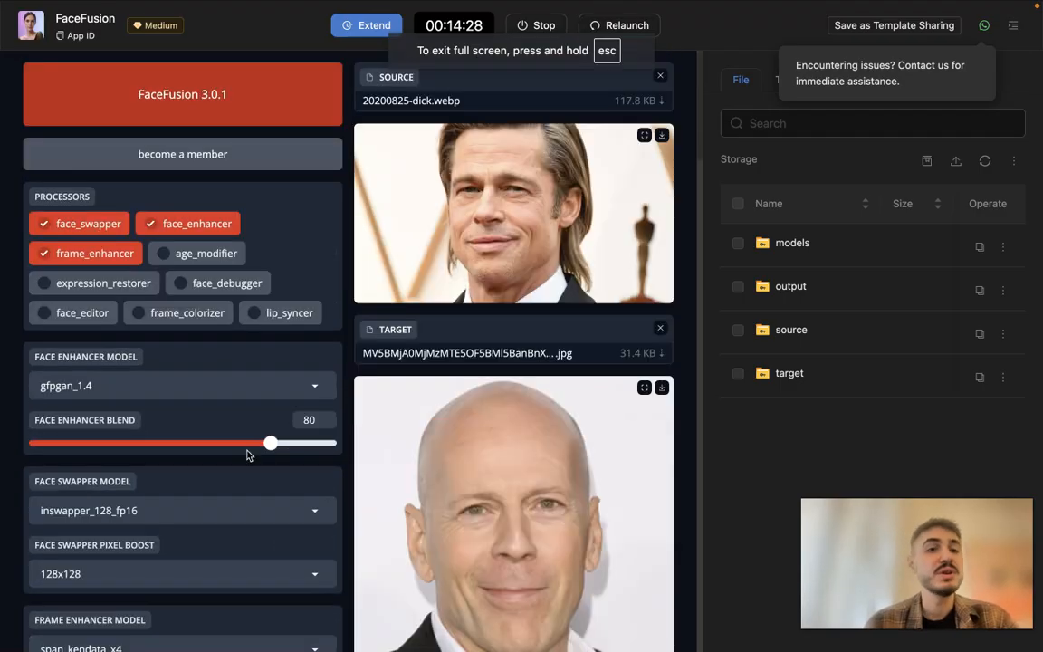
mouse_move(228, 416)
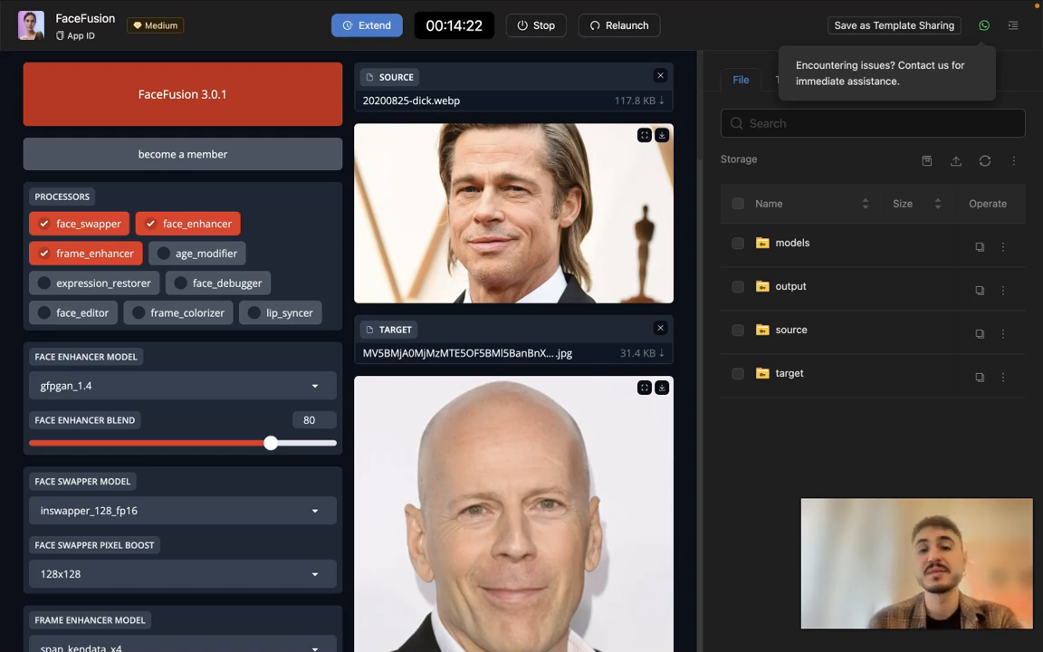
mouse_move(318, 271)
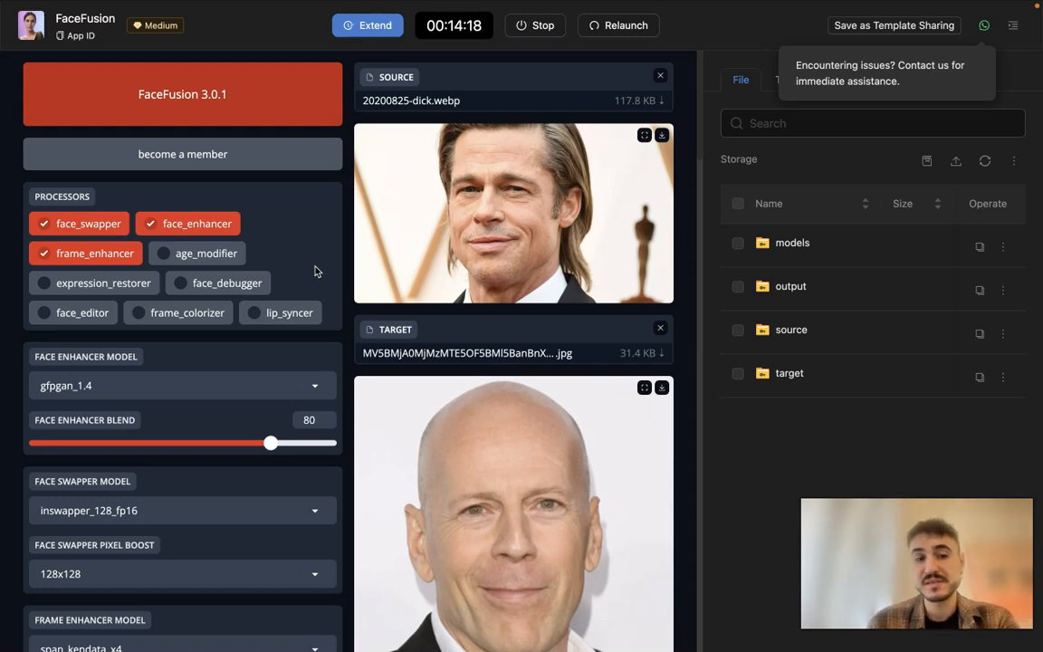
Scroll down FaceFusion's settings to the Output Image Resolution field.
scroll("down", 3)
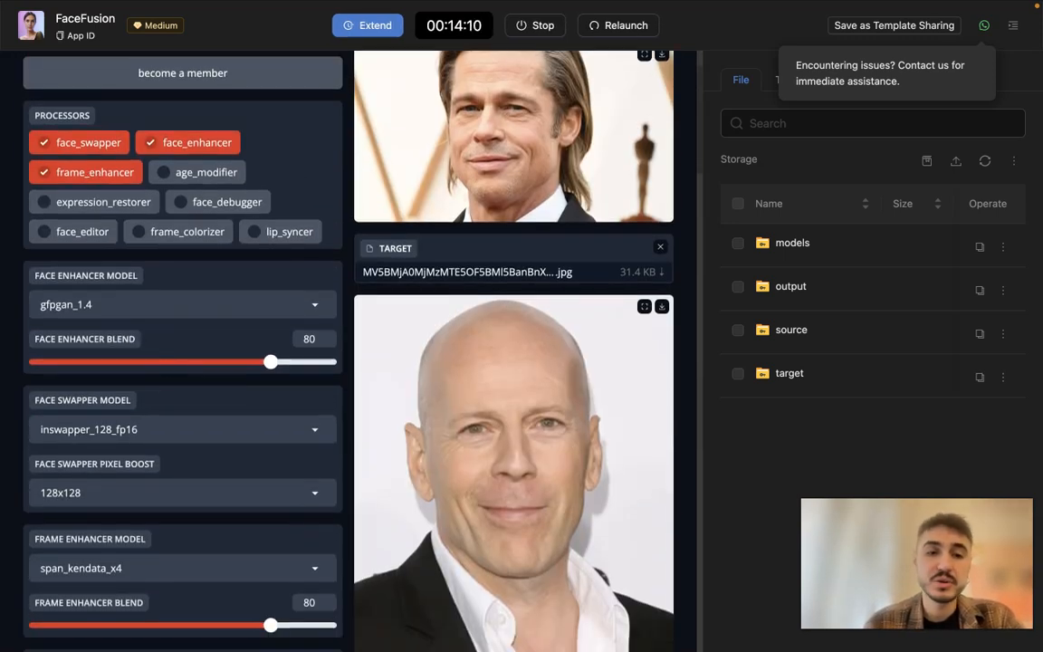
scroll("down", 3)
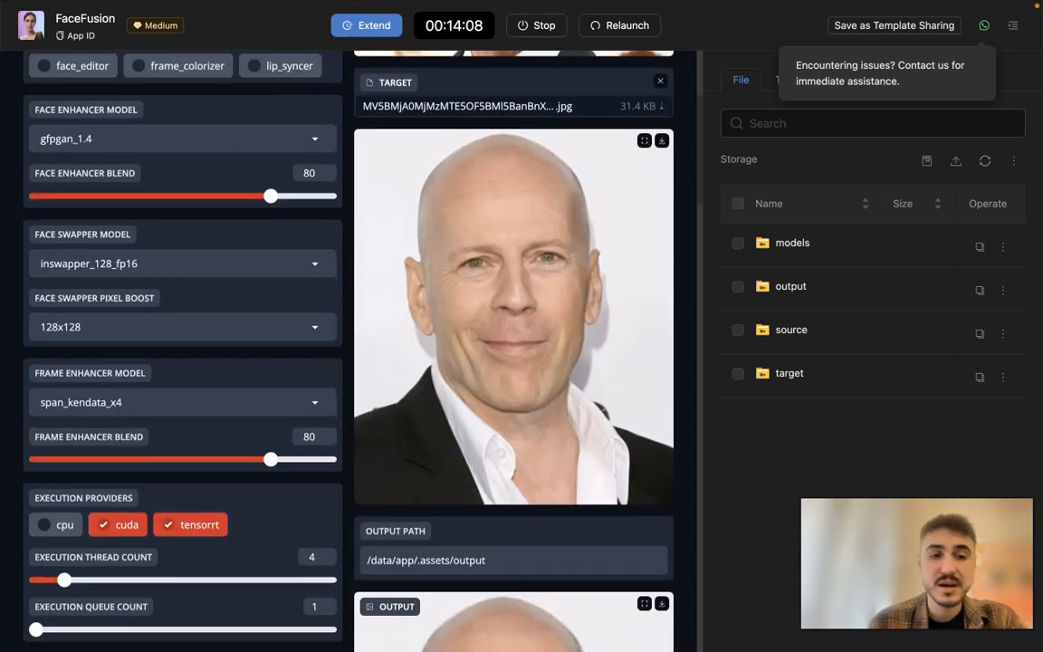
scroll("down", 3)
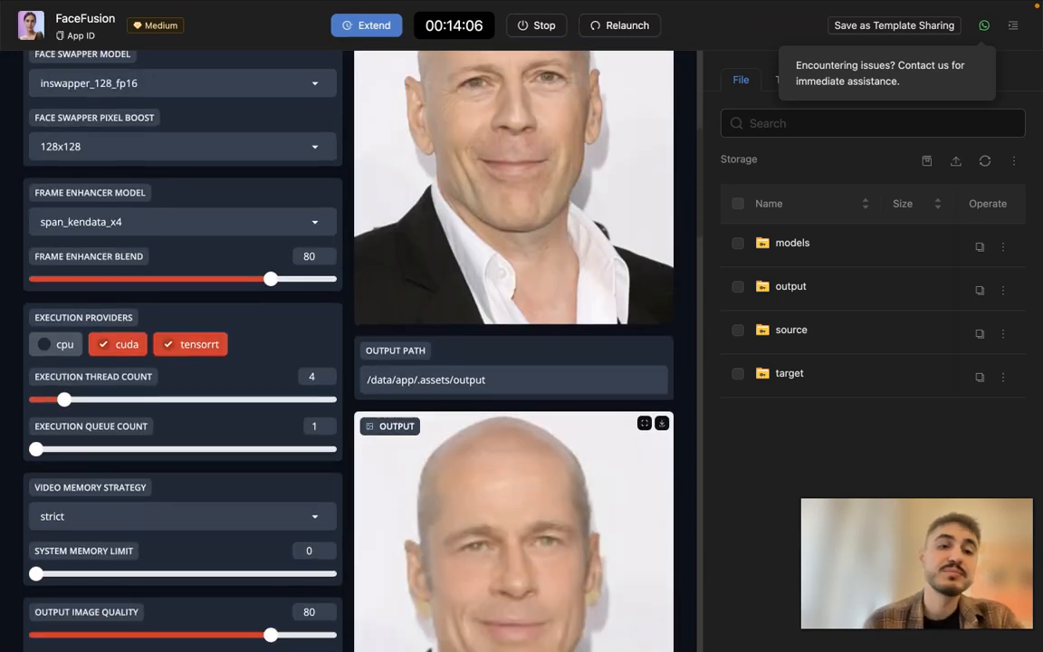
scroll("down", 3)
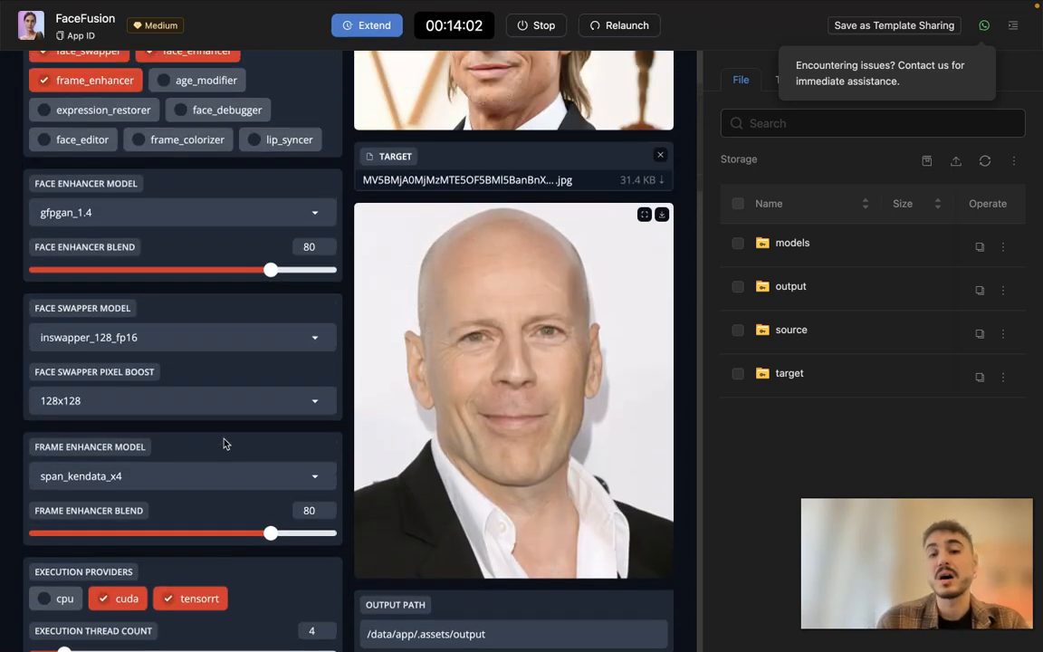
scroll("down", 3)
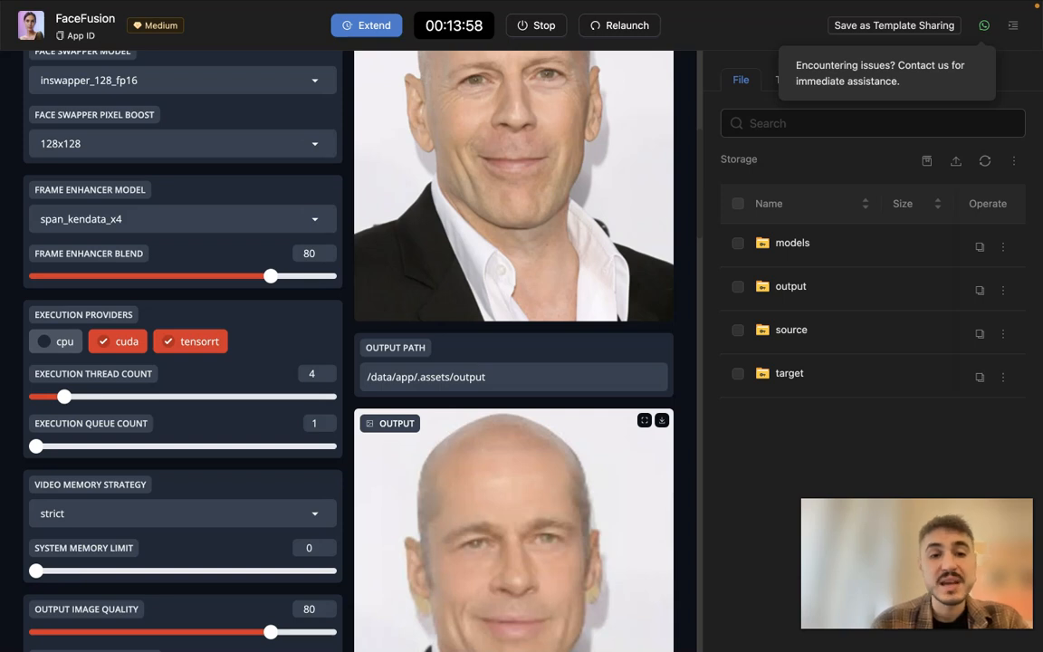
scroll("down", 3)
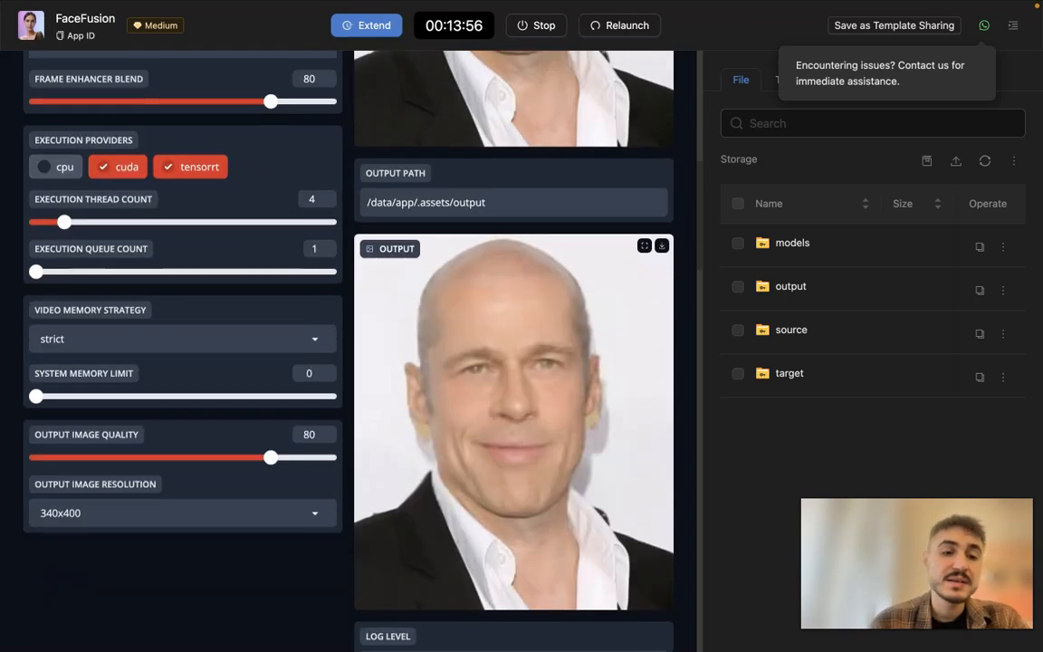
scroll("down", 3)
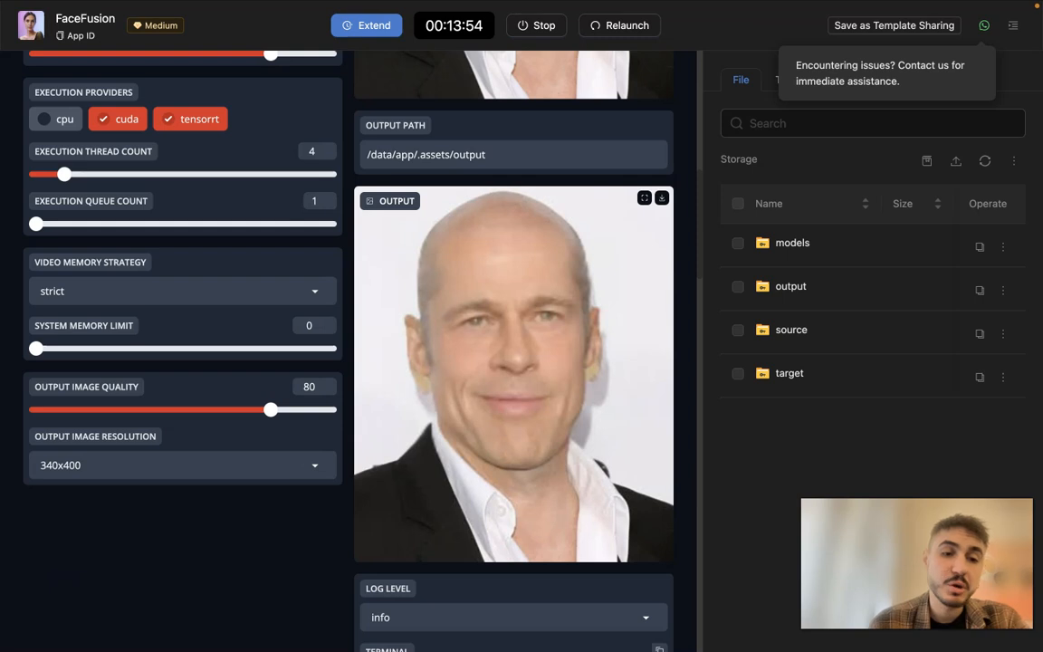
scroll("down", 3)
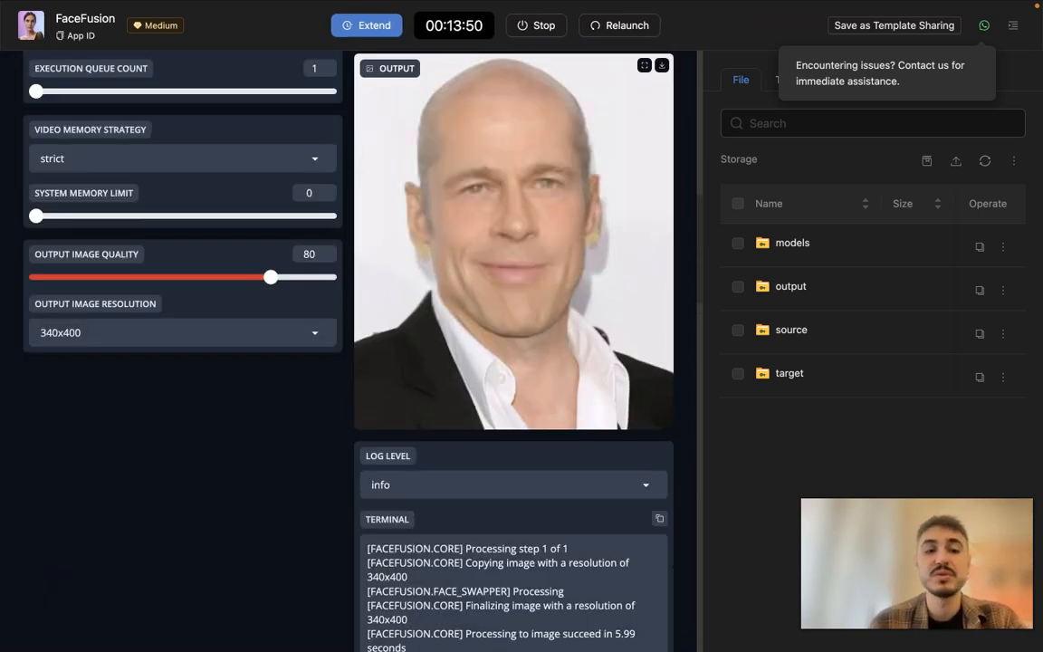
Choose 1020x1200 output resolution and scroll through face selector and mask settings.
left_click(181, 333)
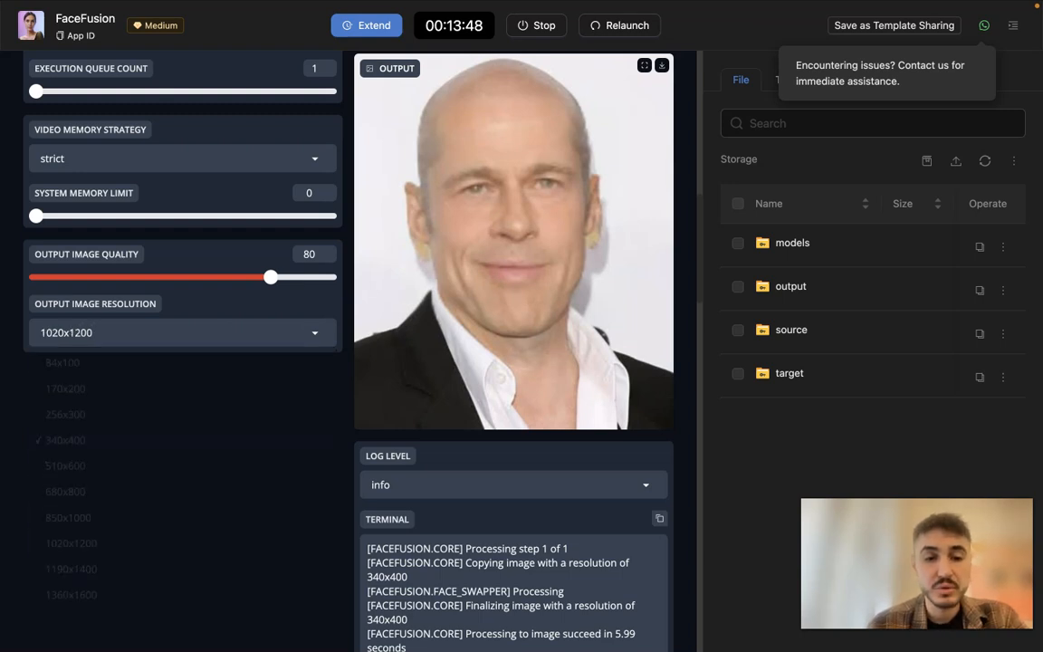
scroll("down", 3)
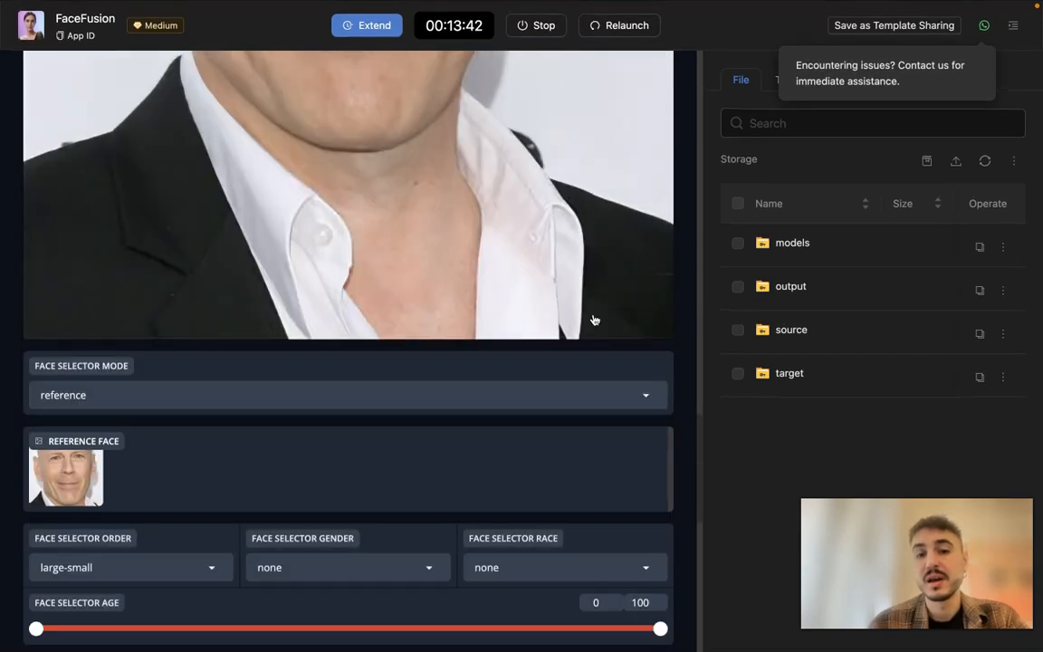
scroll("down", 3)
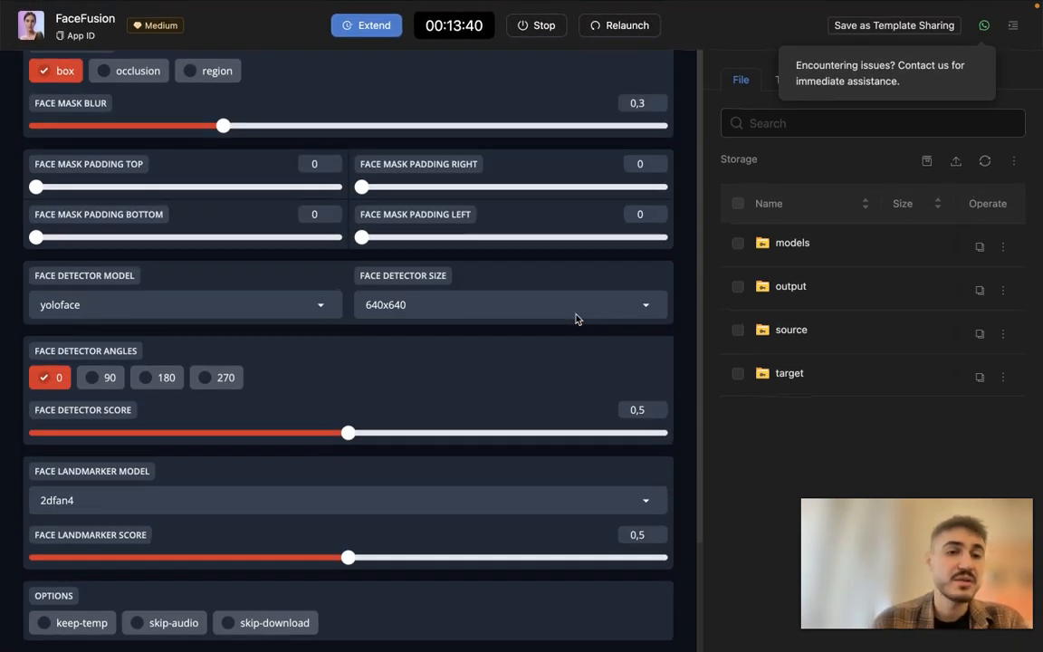